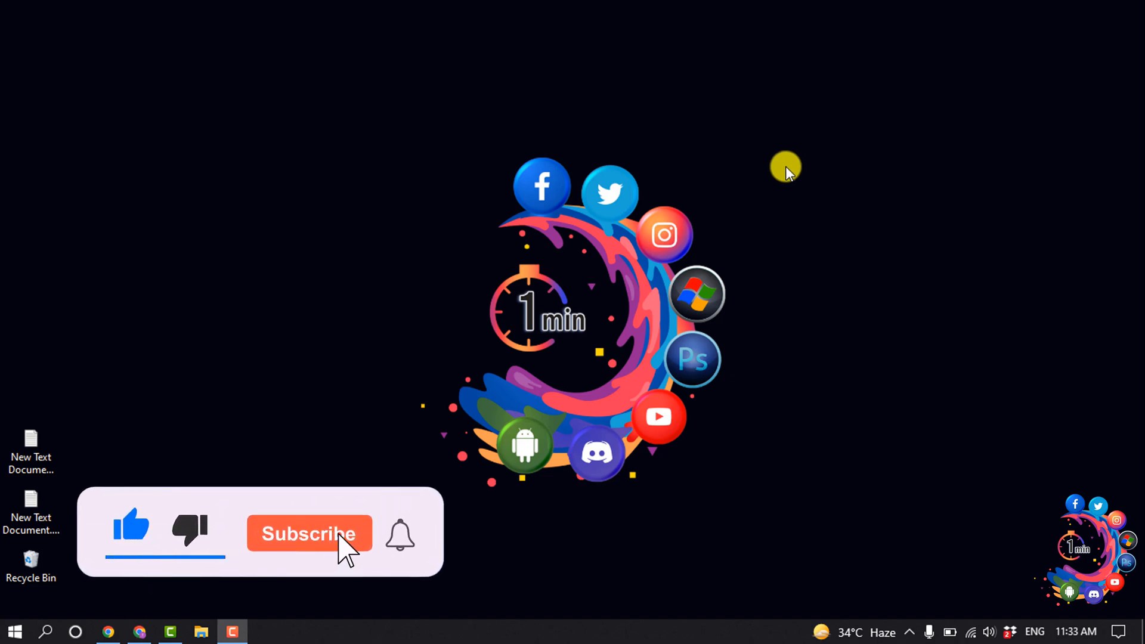
# - Navigate to the Collections list under Products, showing My Product Collection and Winter Stock
pyautogui.click(308, 533)
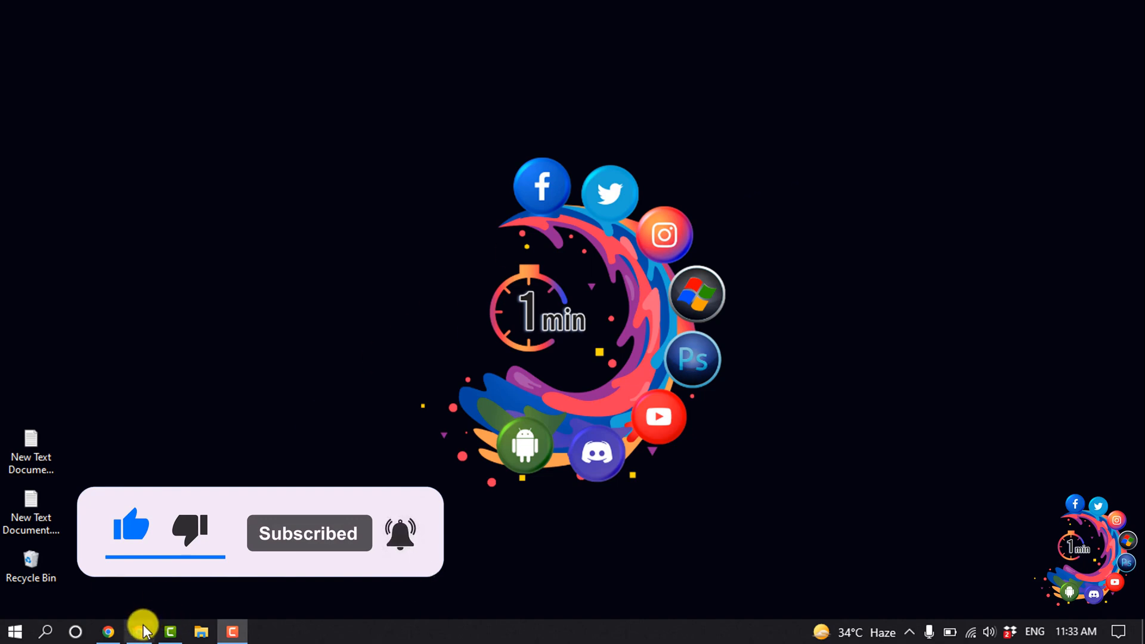
pyautogui.click(107, 632)
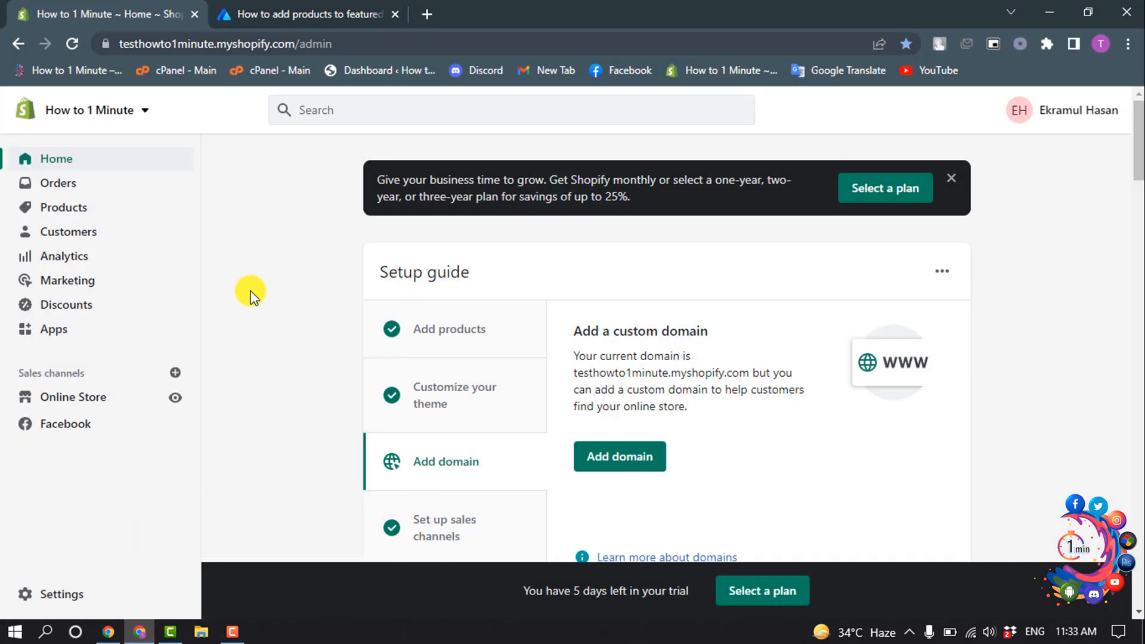
pyautogui.moveTo(171, 251)
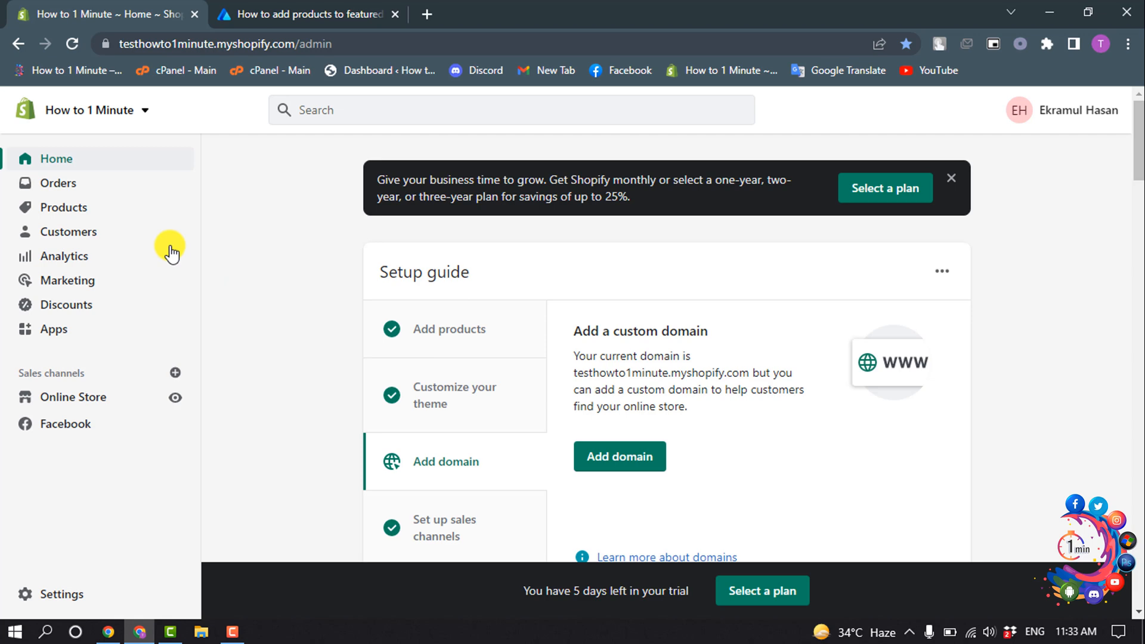
pyautogui.click(65, 206)
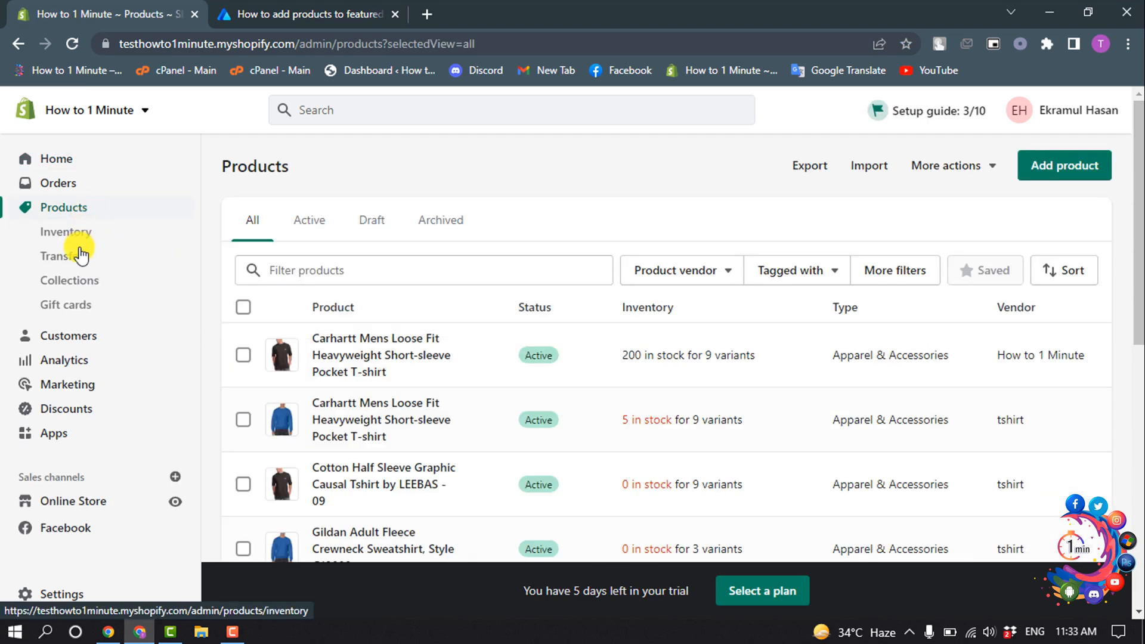
pyautogui.click(69, 279)
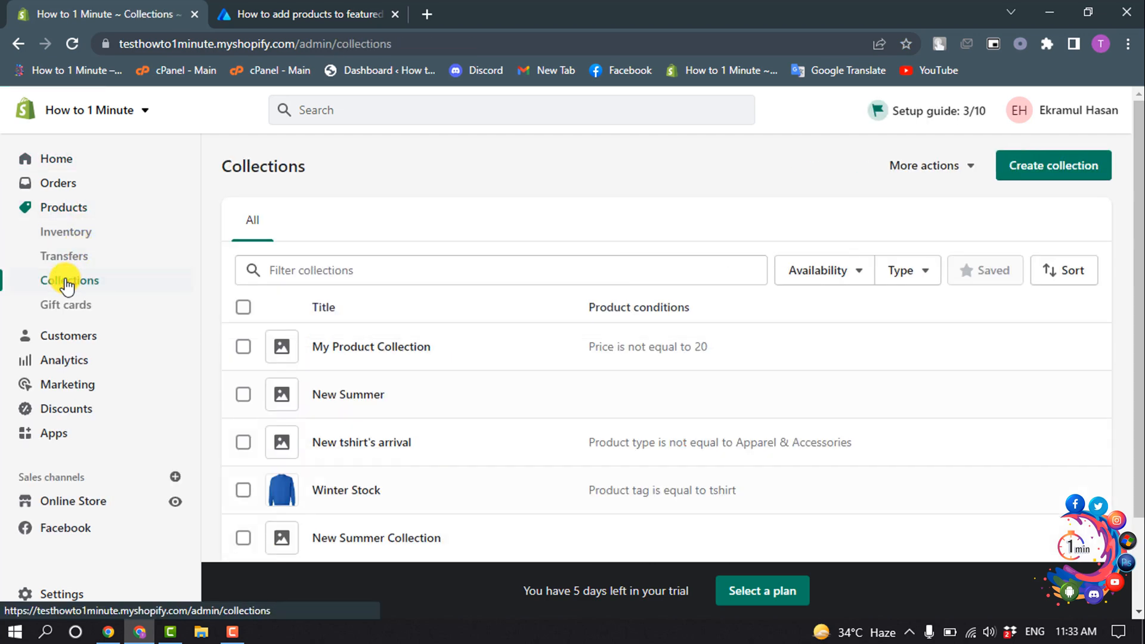
pyautogui.moveTo(1053, 164)
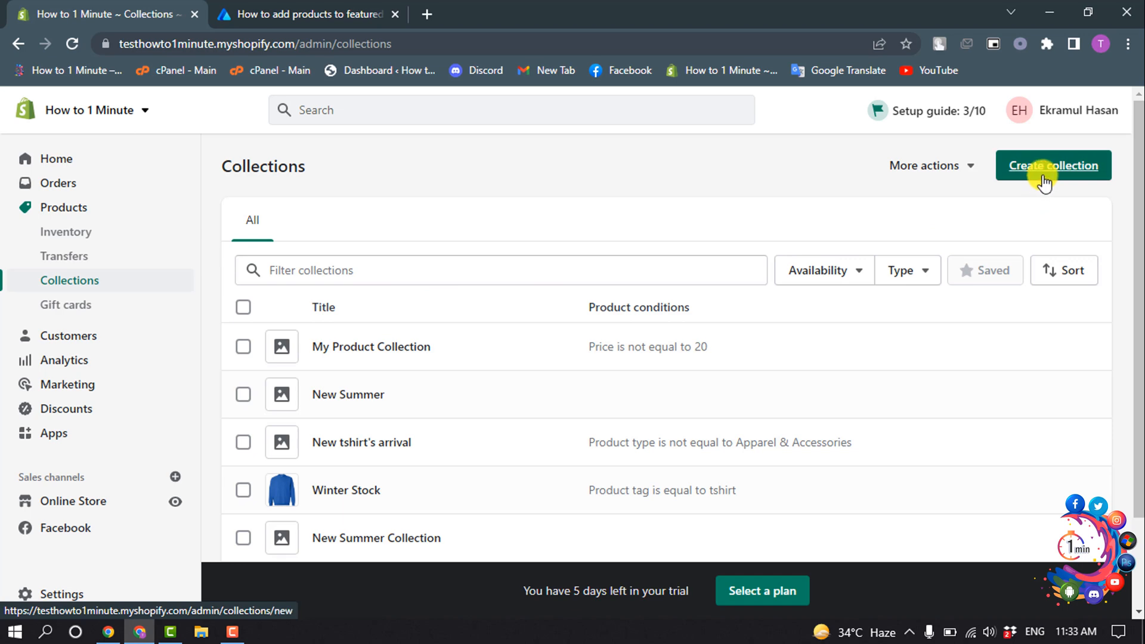
pyautogui.moveTo(1029, 188)
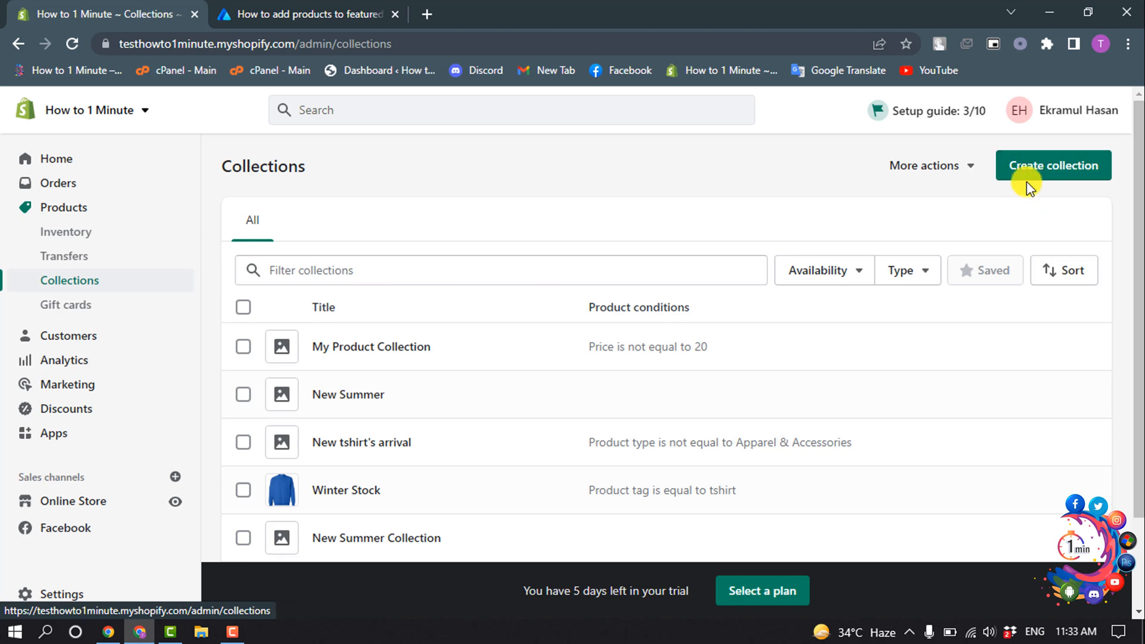
pyautogui.moveTo(334, 510)
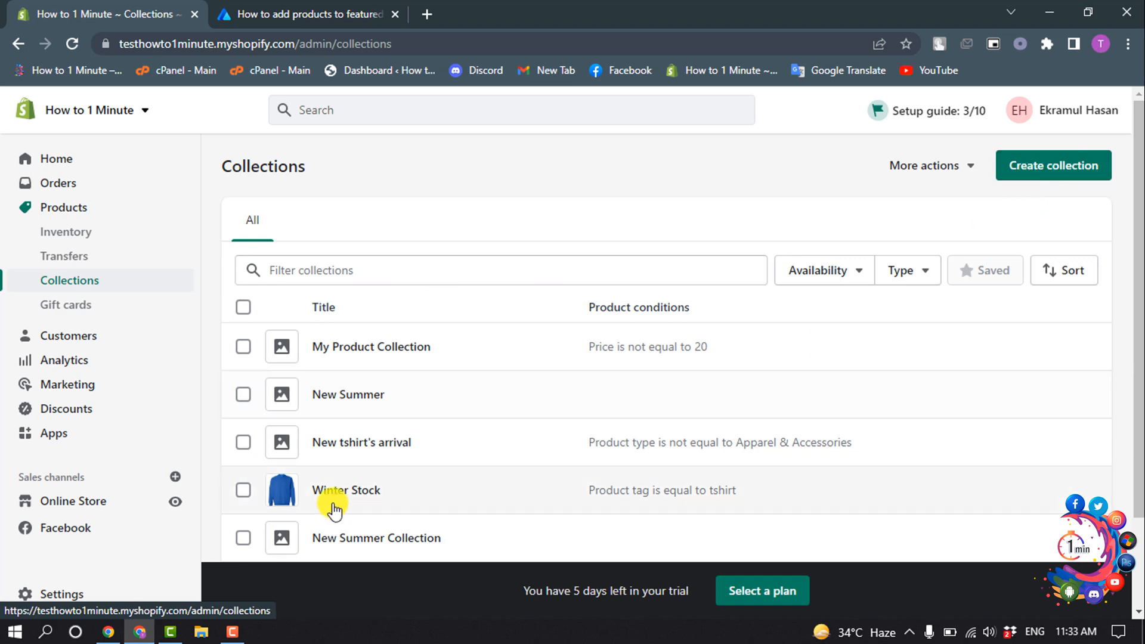
pyautogui.moveTo(400, 371)
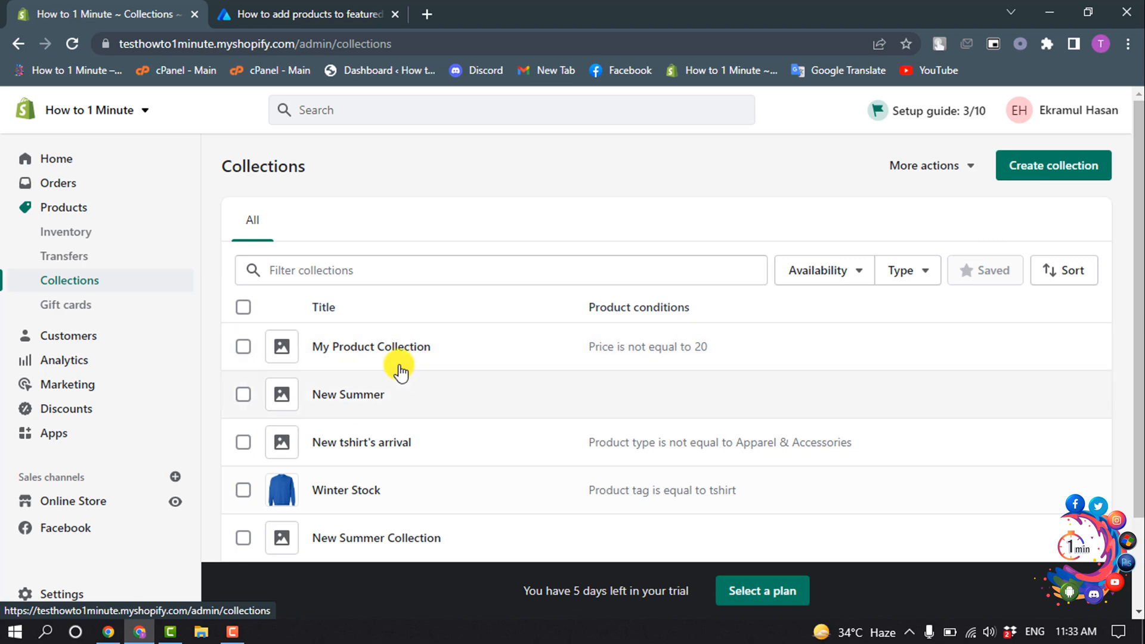
pyautogui.click(73, 501)
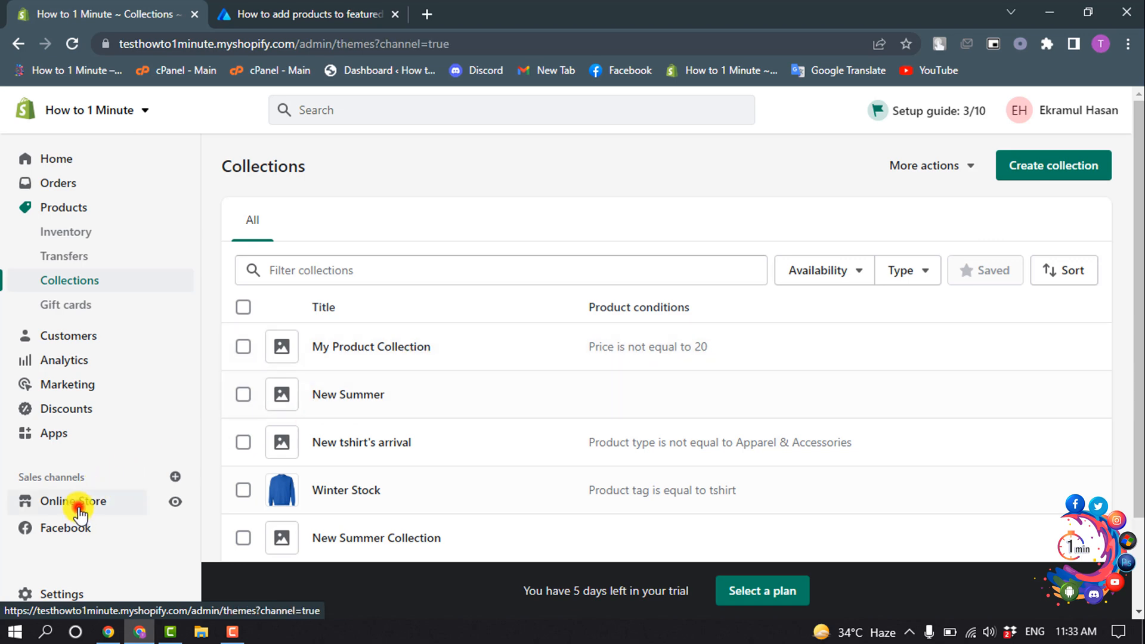
# - Launch the theme customizer for the current Taste theme from Online Store > Themes
pyautogui.click(73, 502)
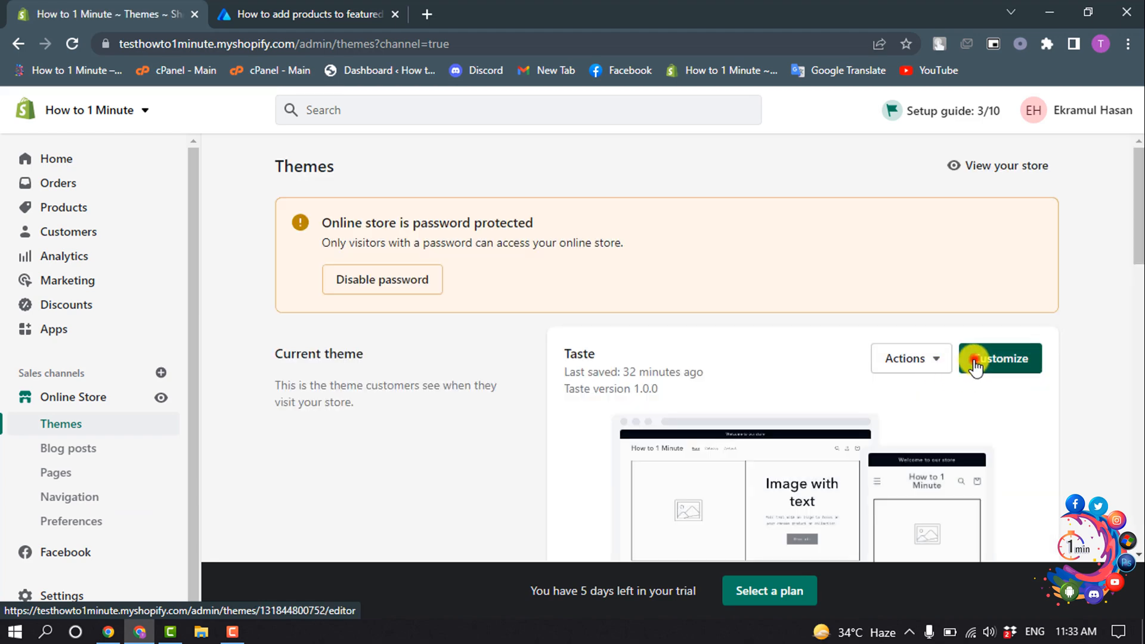
pyautogui.click(999, 358)
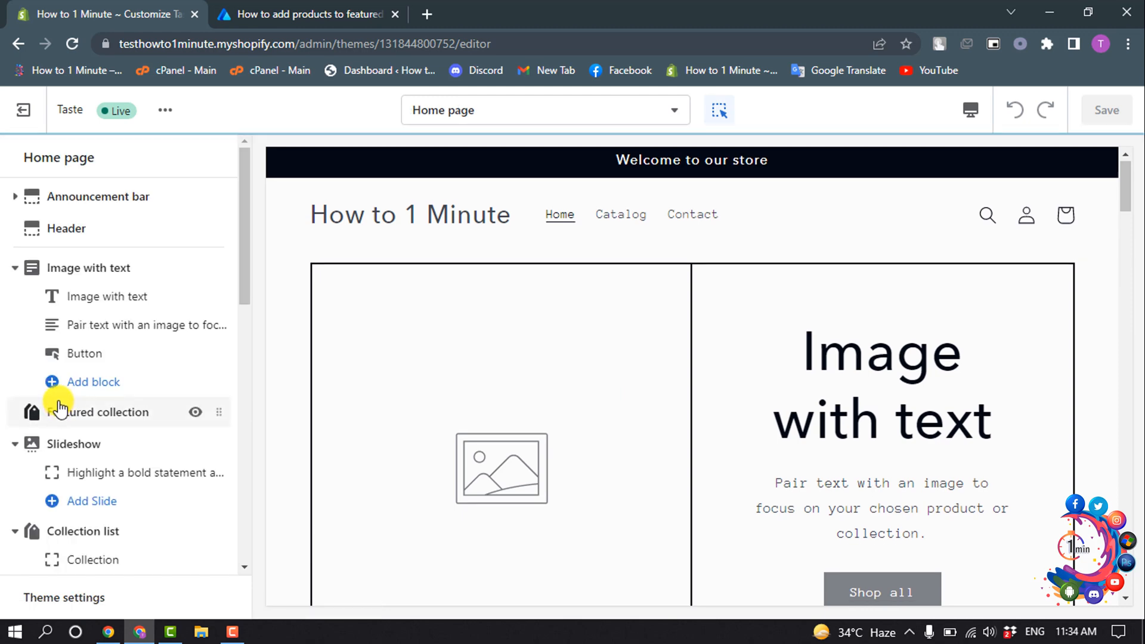
pyautogui.click(108, 412)
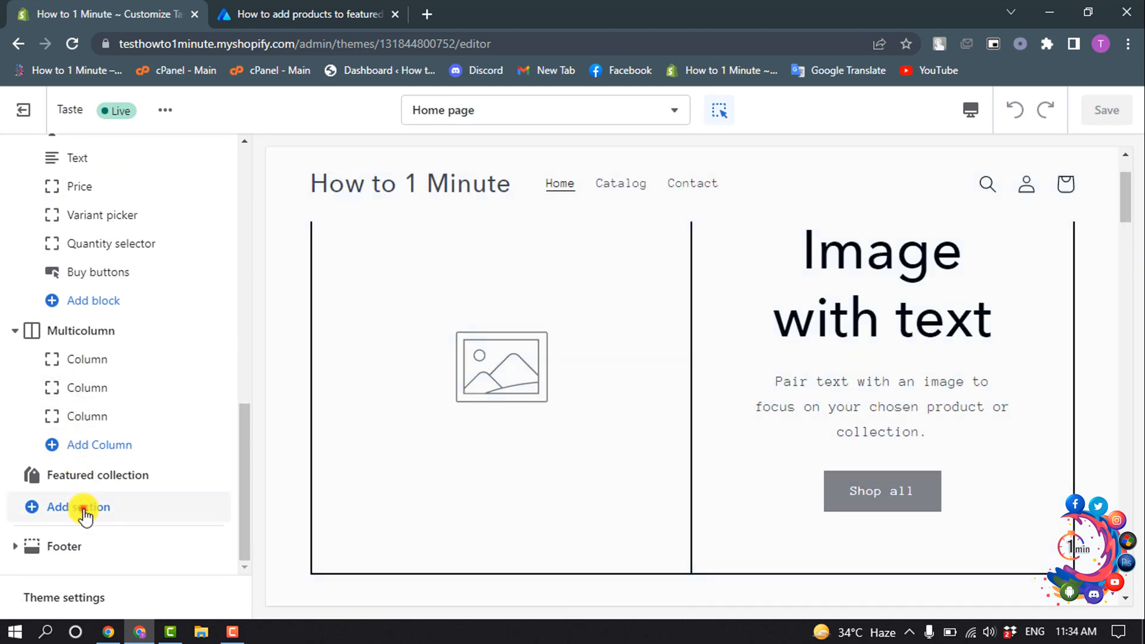
# - Add a second Featured collection section to the home page template
pyautogui.click(76, 507)
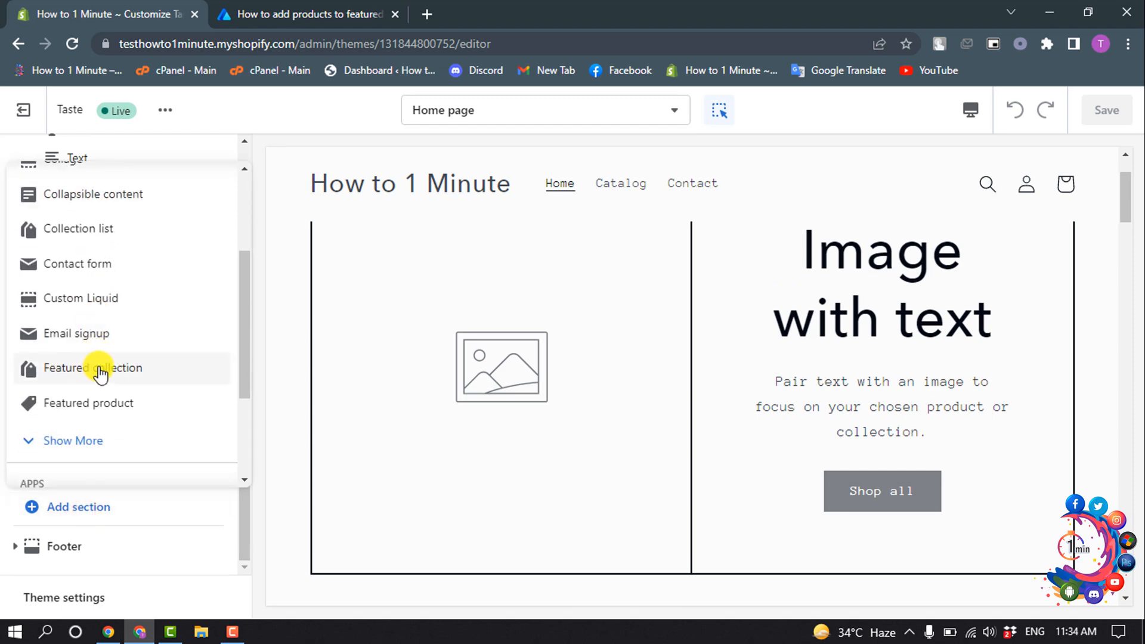
pyautogui.click(93, 367)
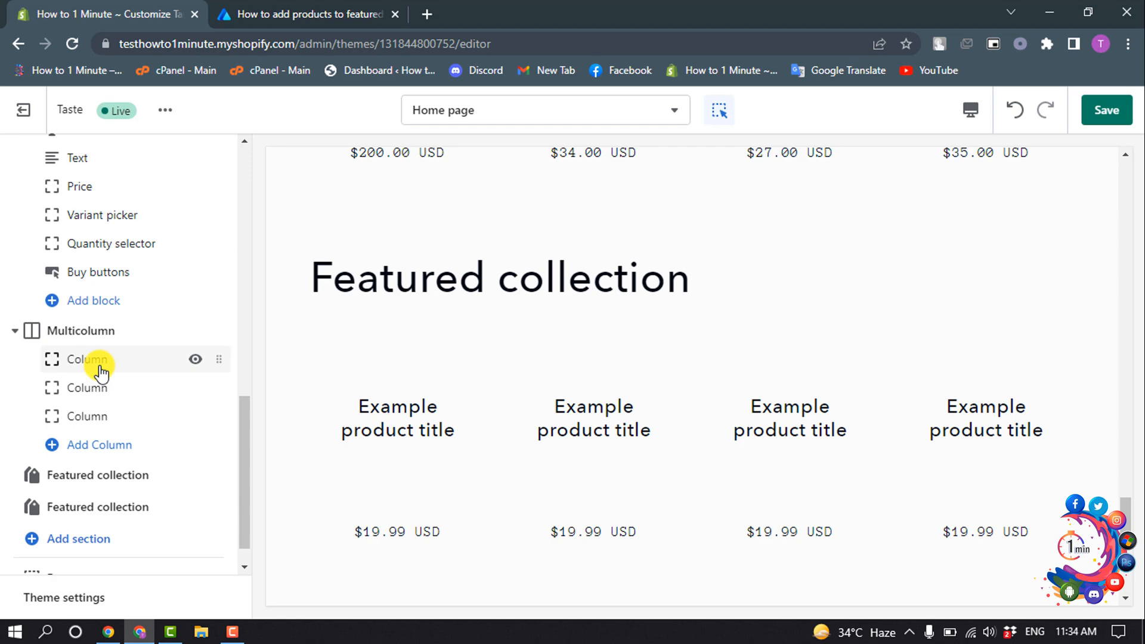
pyautogui.scroll(-3)
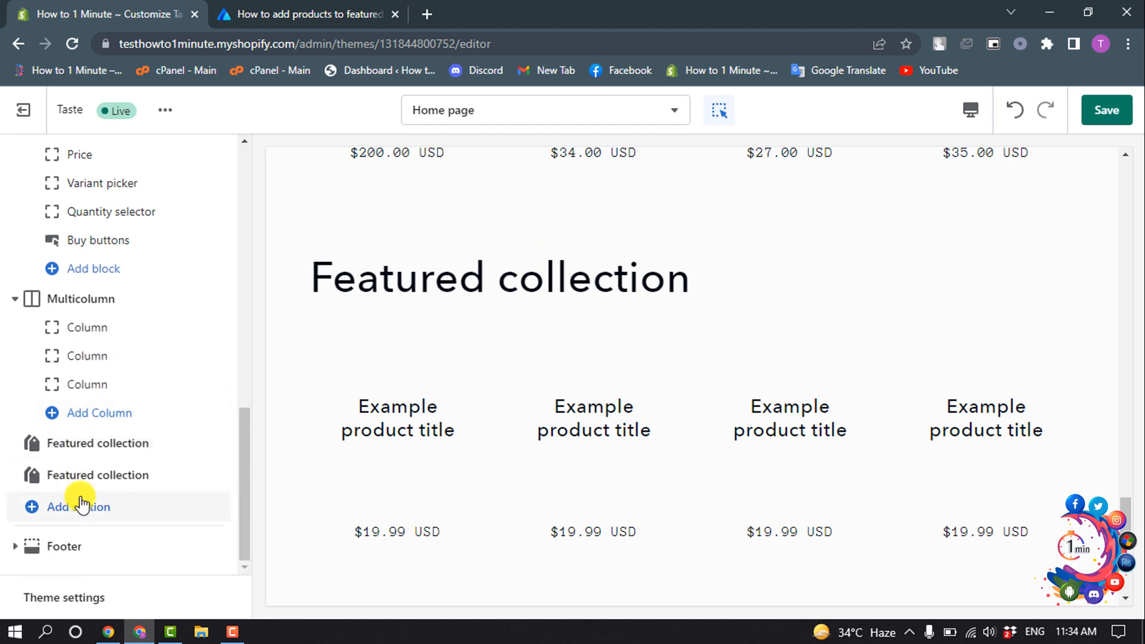
pyautogui.click(97, 475)
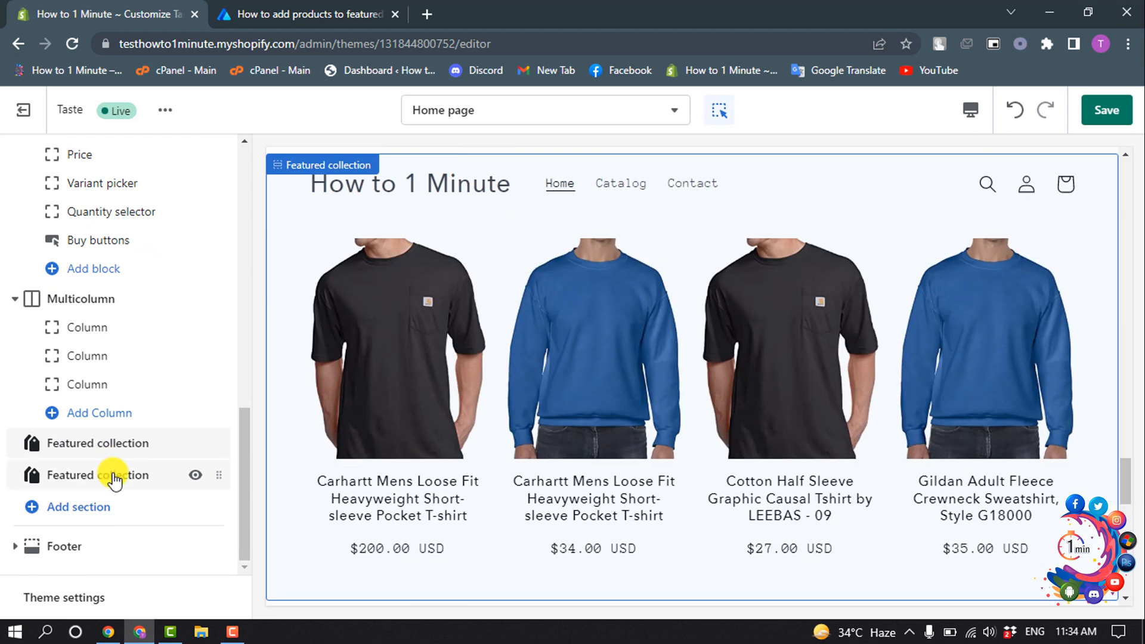
# - Assign the Home page collection to the new Featured collection section
pyautogui.click(97, 475)
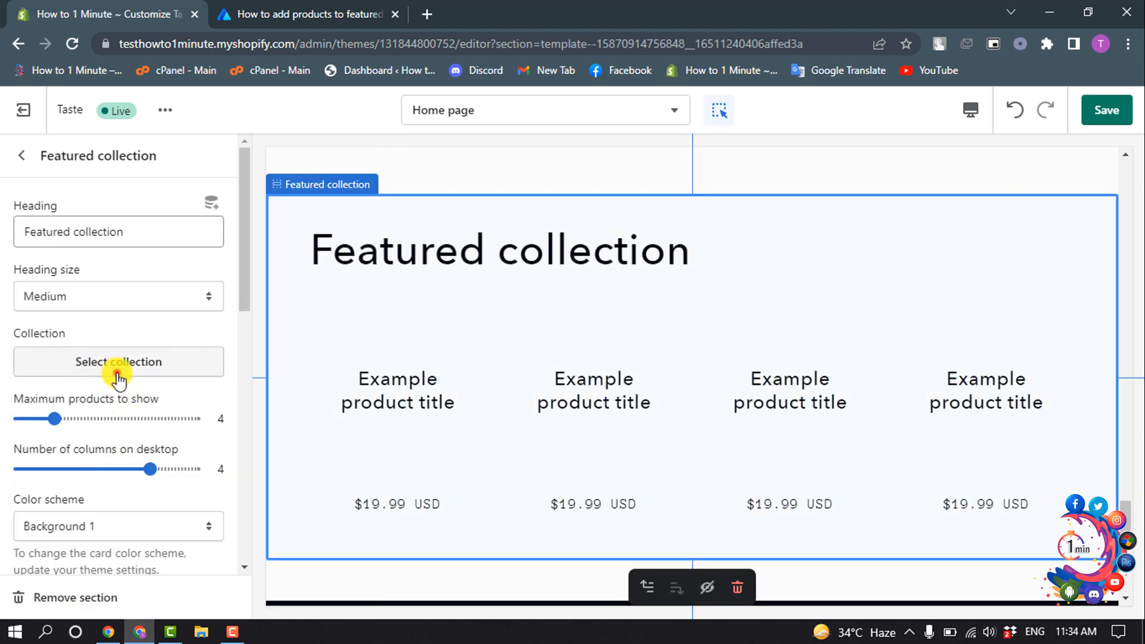
pyautogui.click(118, 362)
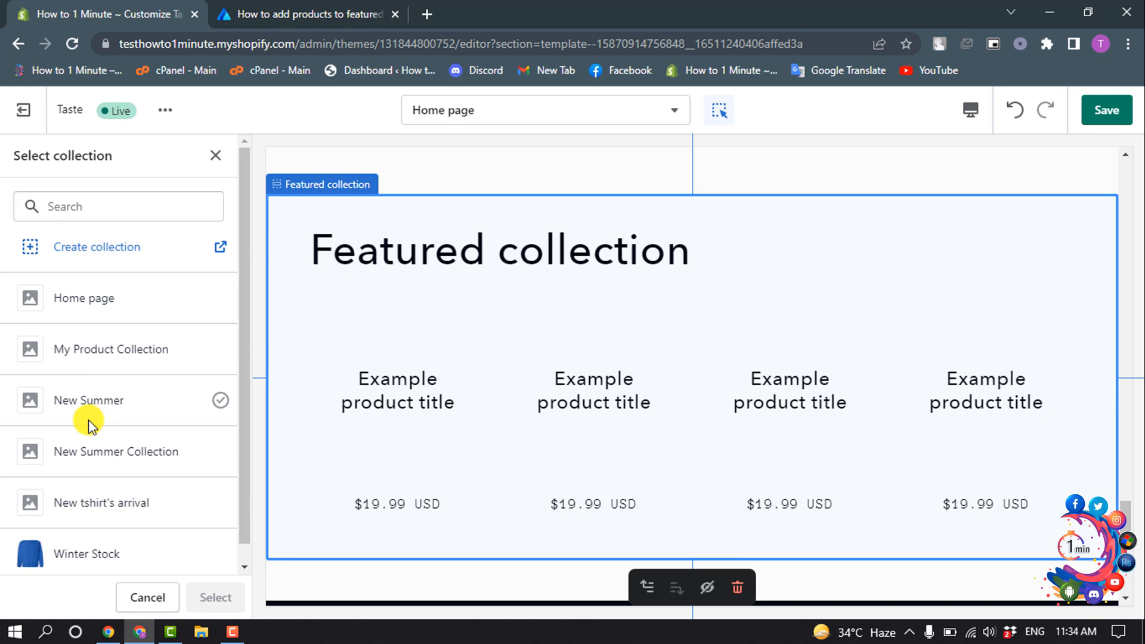
pyautogui.click(83, 298)
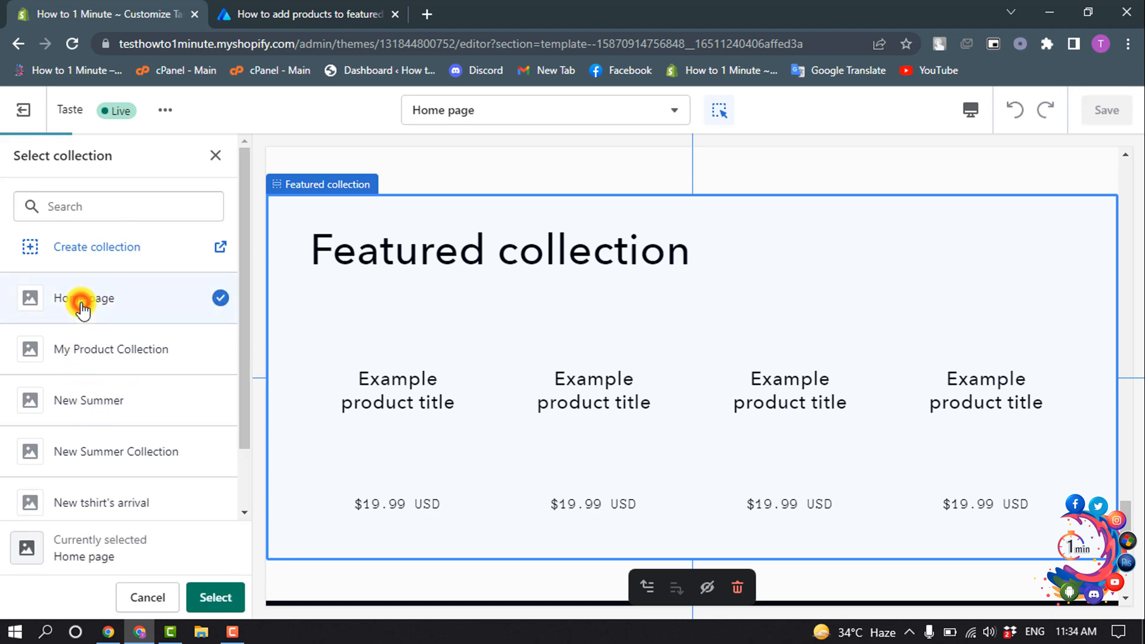
pyautogui.click(84, 298)
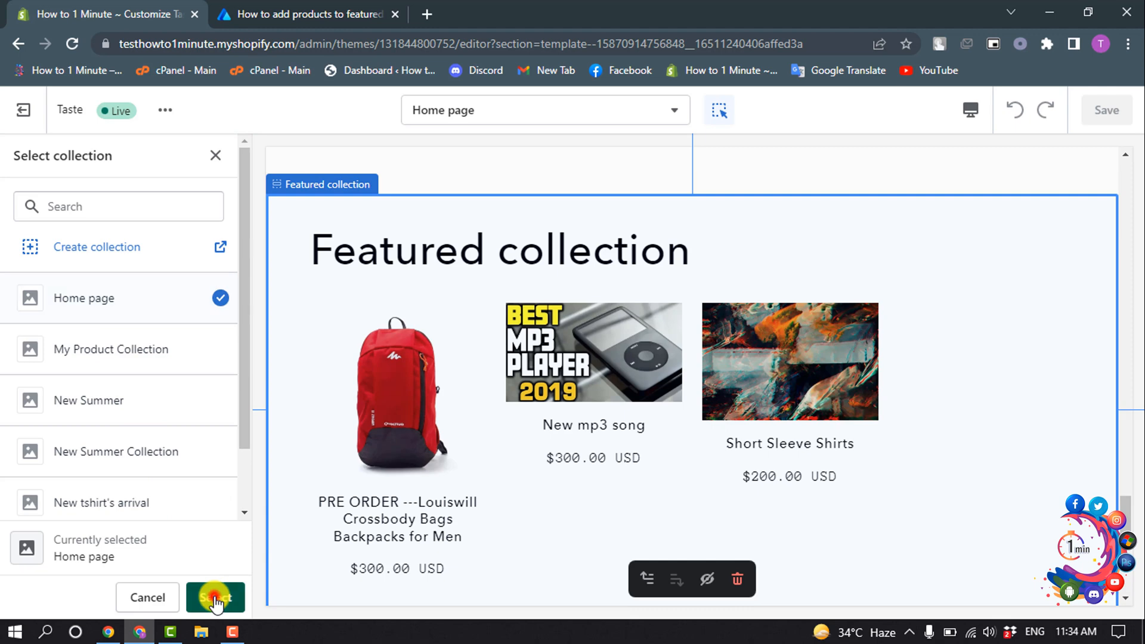
pyautogui.click(214, 597)
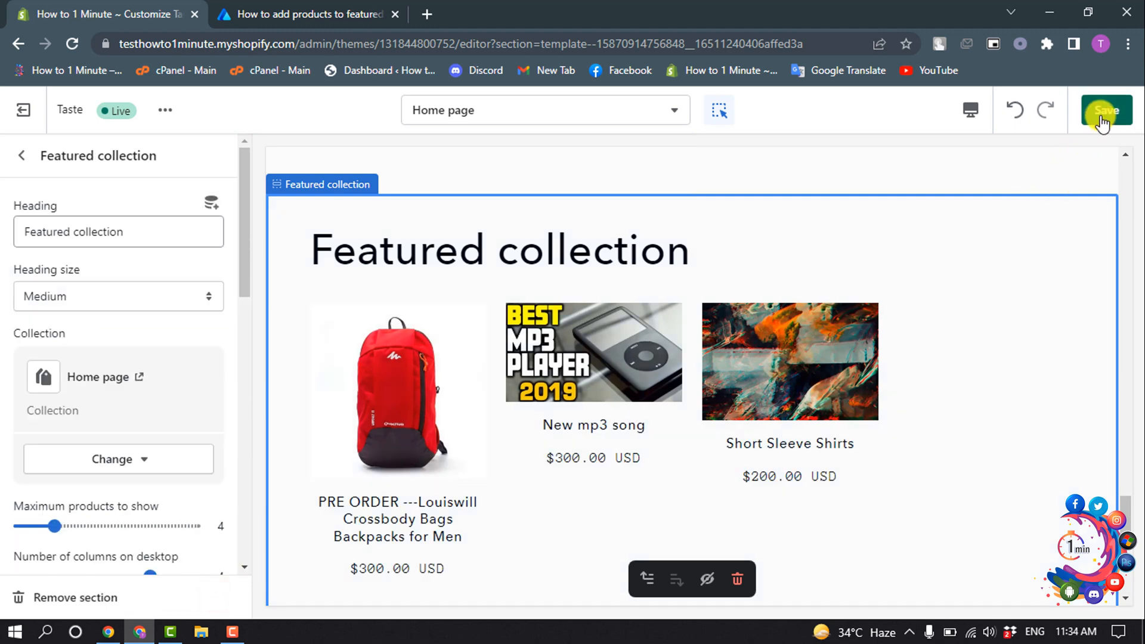
# - Save the theme changes and return to the admin home
pyautogui.click(1107, 110)
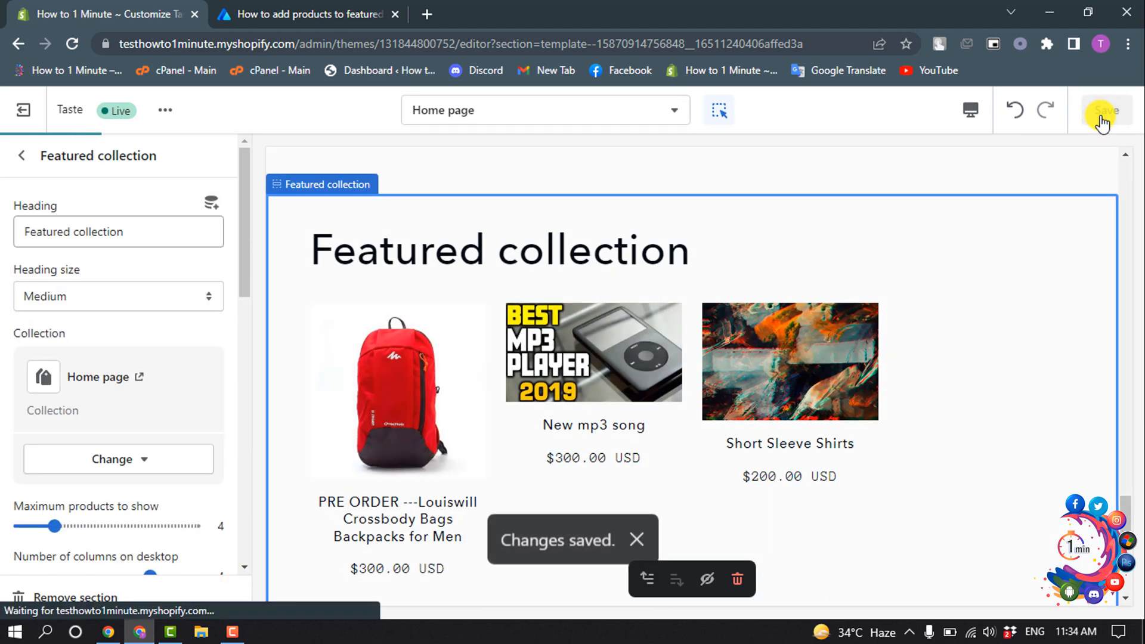
pyautogui.click(1106, 109)
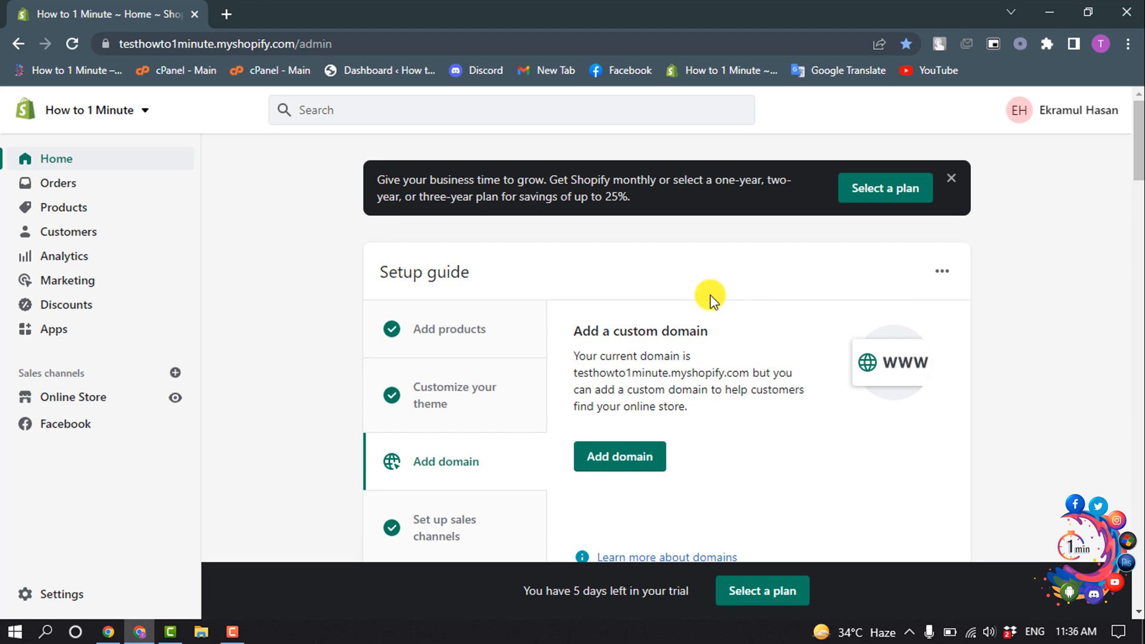
# - From the product list, bring up the New 2022 Summer Mens Sportswear tracksuit's edit page
pyautogui.click(64, 207)
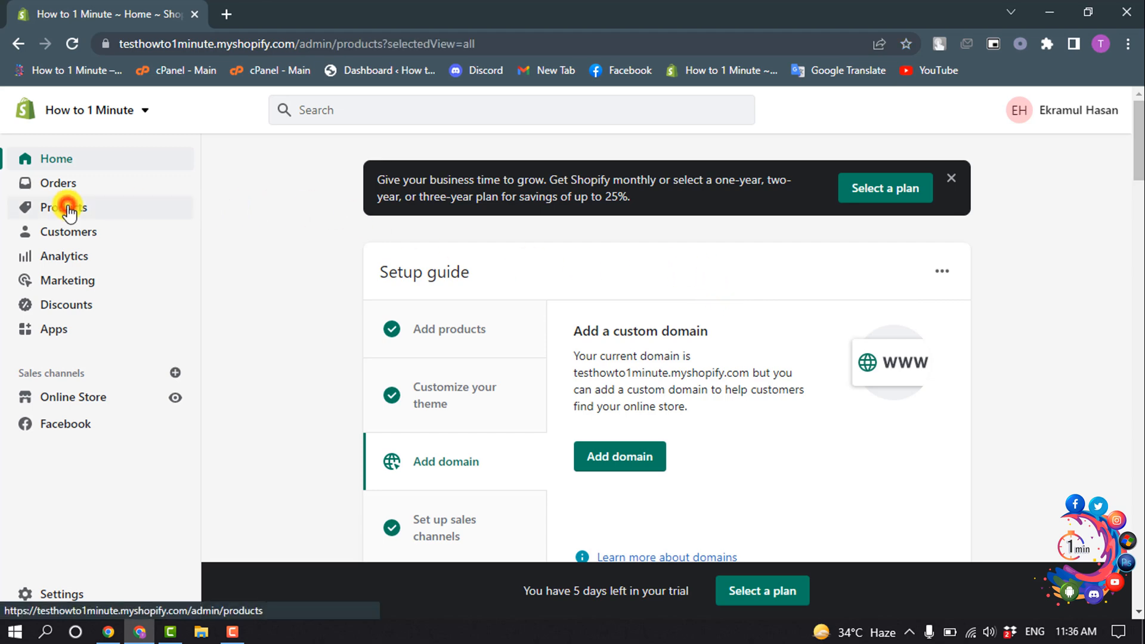
pyautogui.click(64, 207)
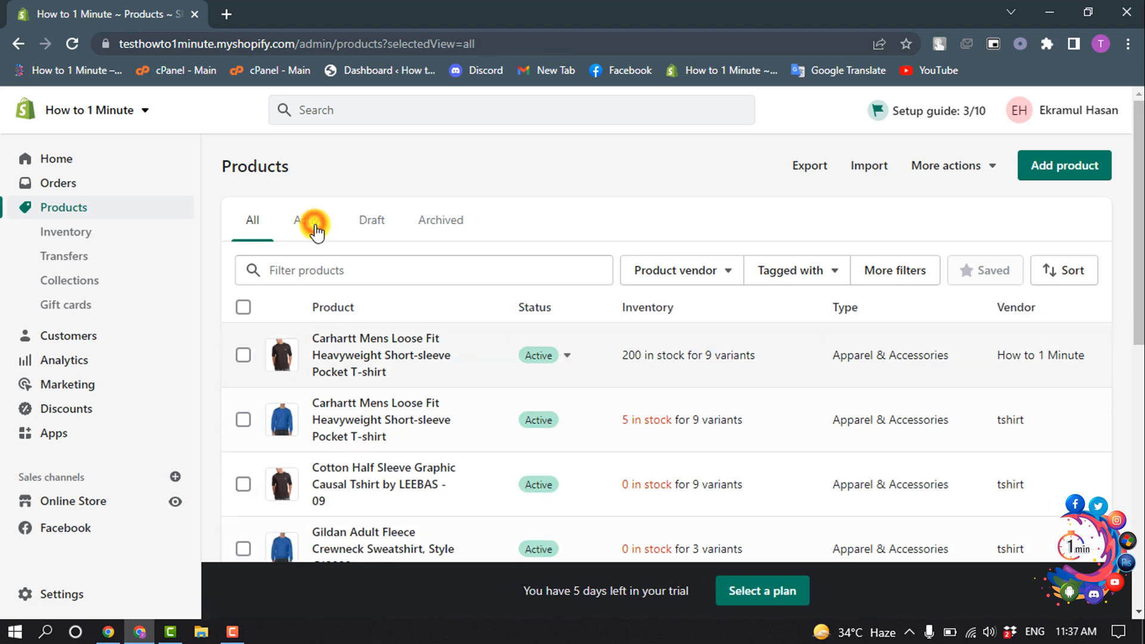
pyautogui.scroll(-3)
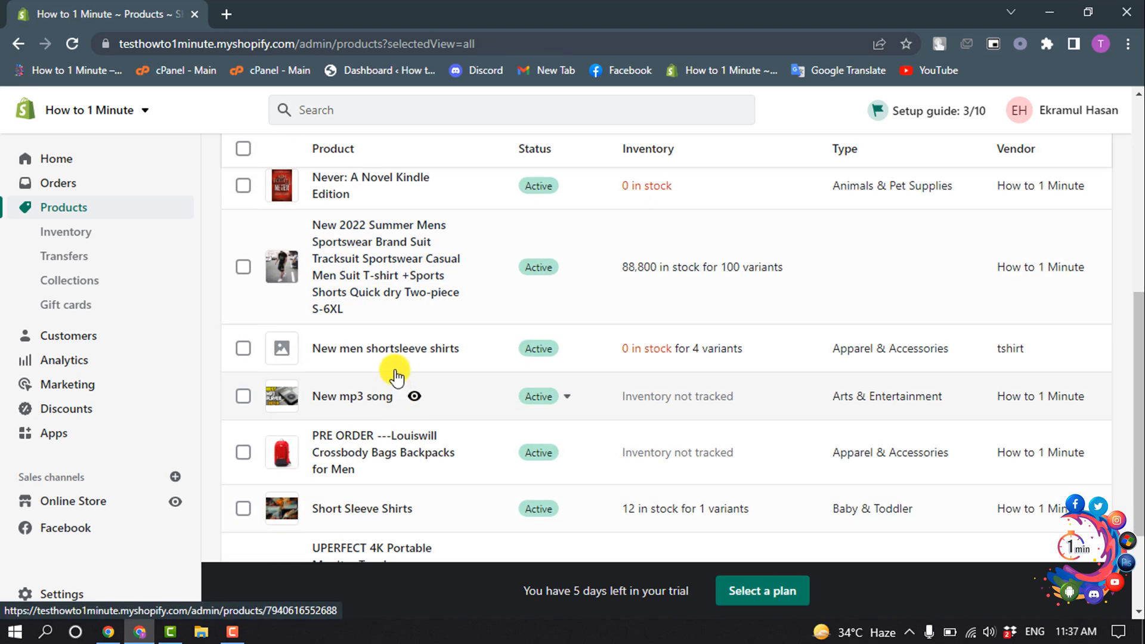
pyautogui.moveTo(393, 258)
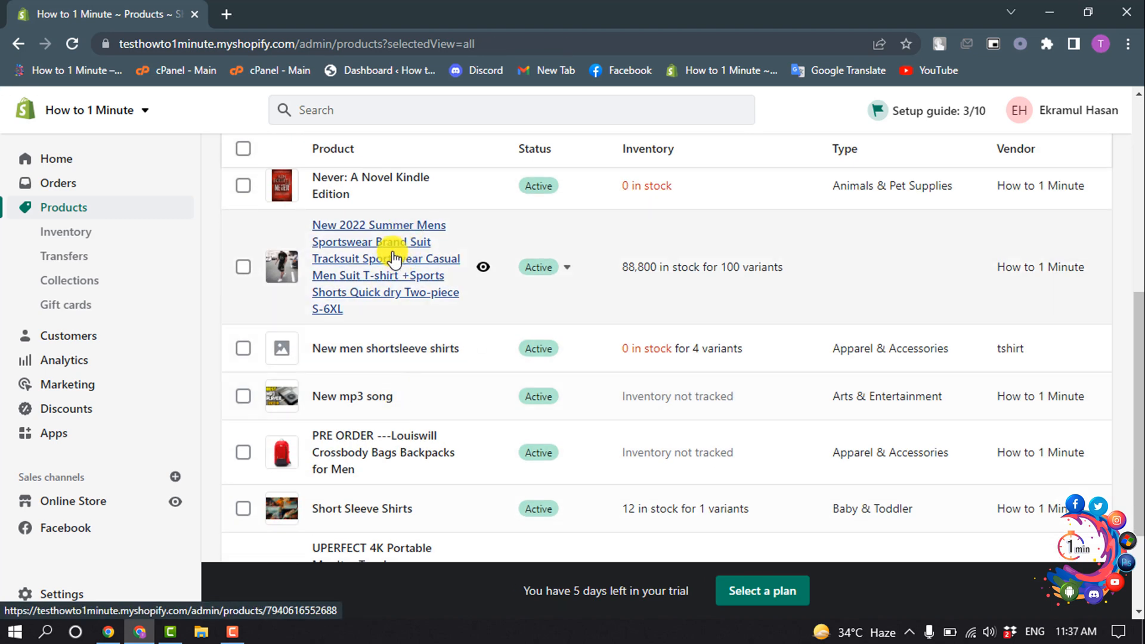
pyautogui.click(378, 266)
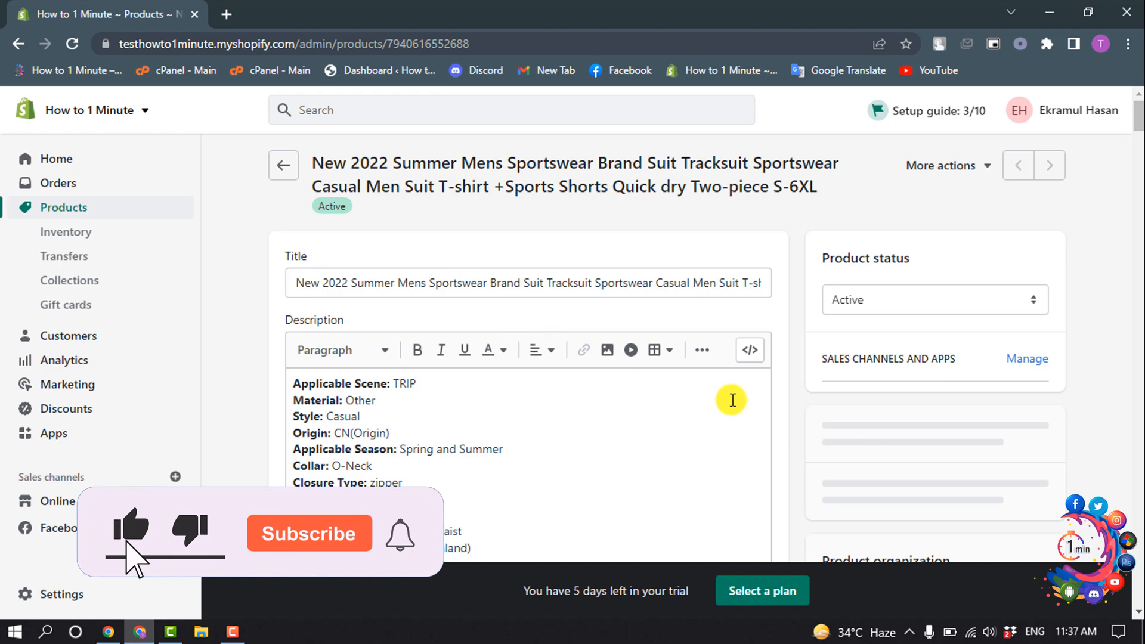
# - Under Product organization, tick the Home page collection for the tracksuit and save the product
pyautogui.scroll(-3)
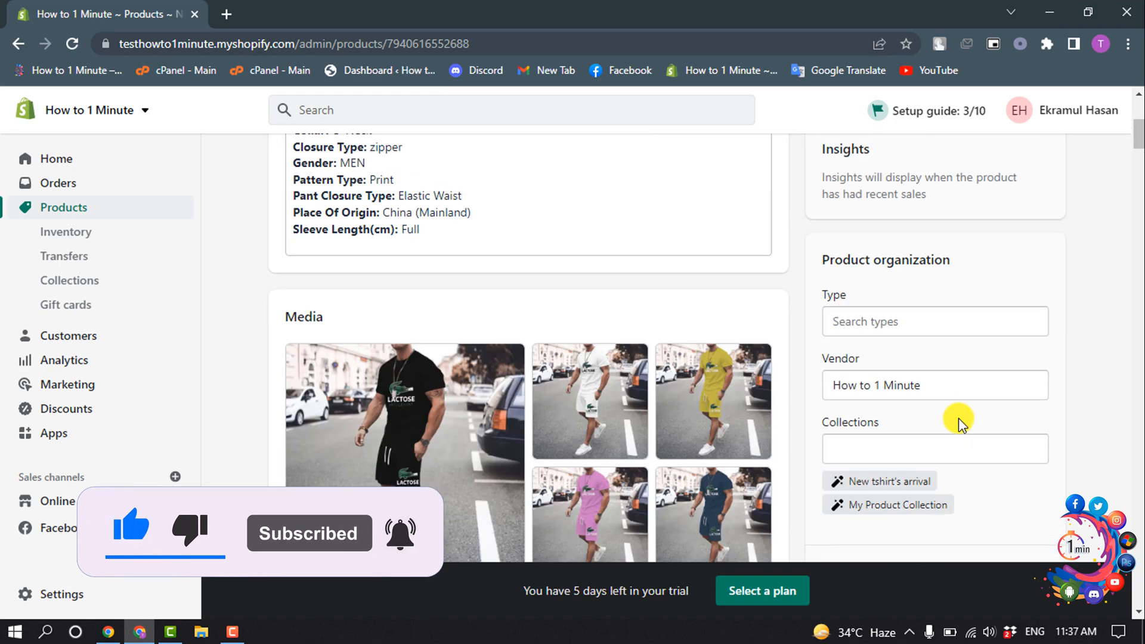
pyautogui.scroll(-3)
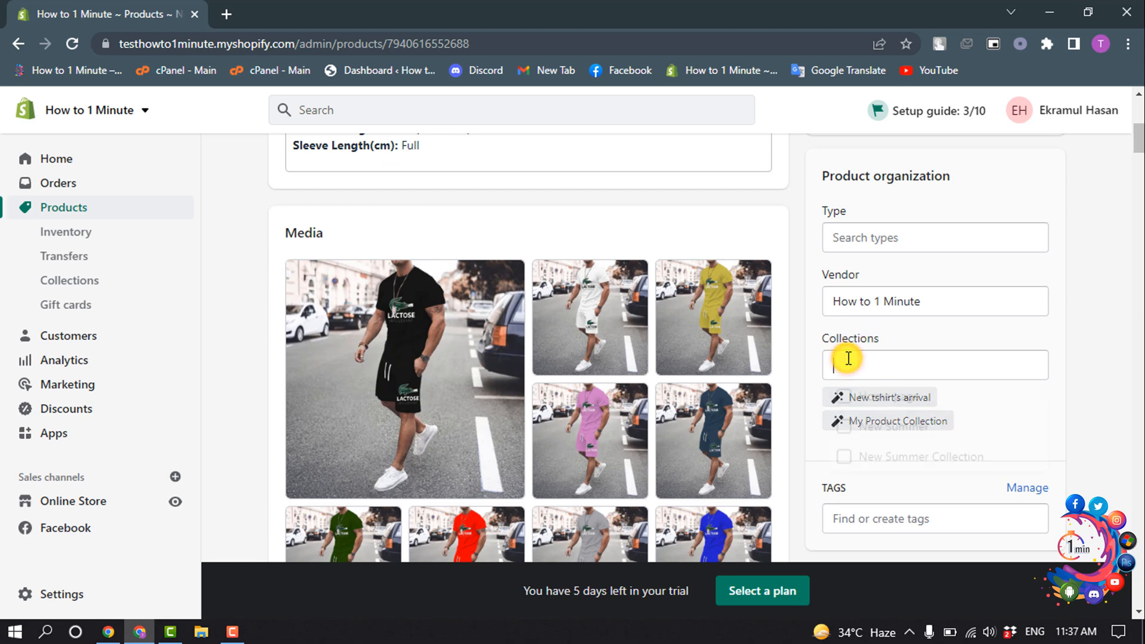
pyautogui.click(934, 365)
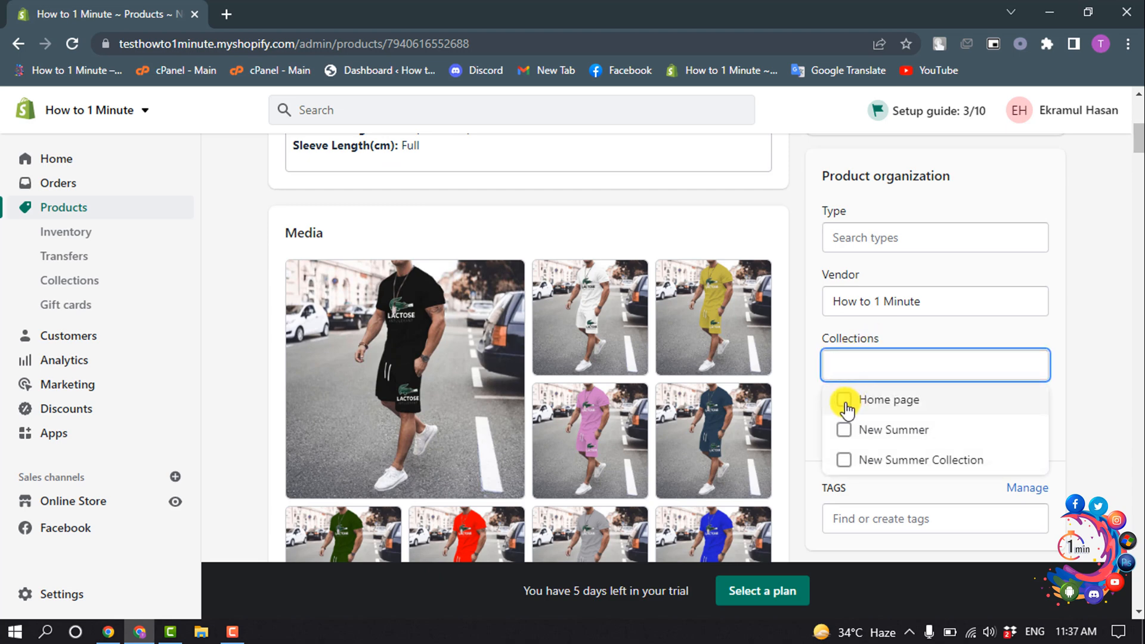
pyautogui.click(845, 399)
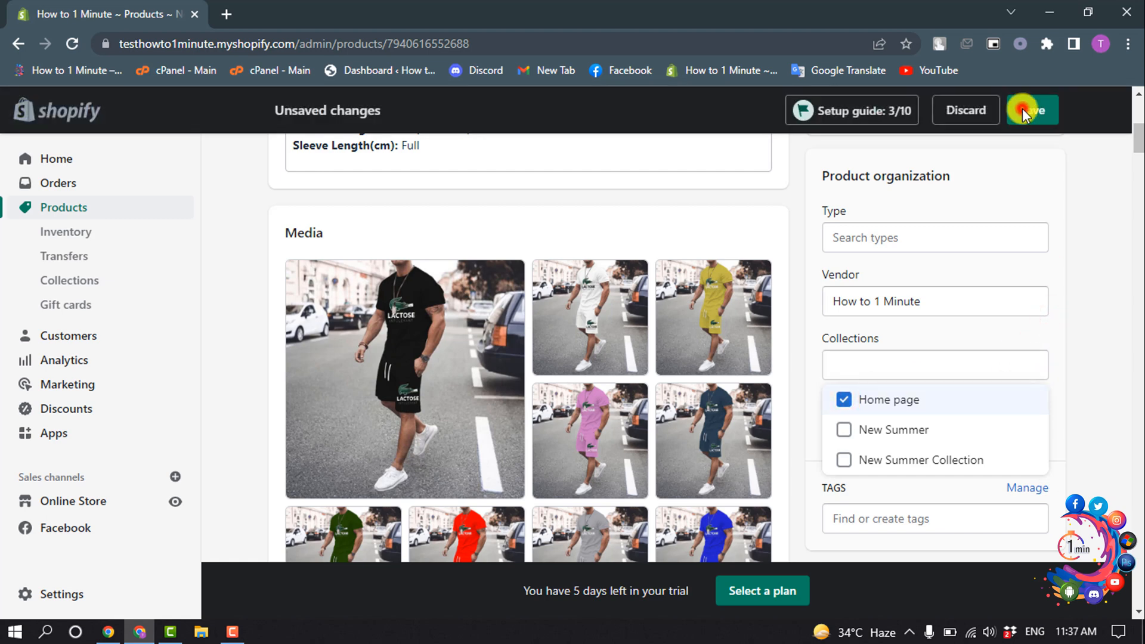
pyautogui.click(1031, 109)
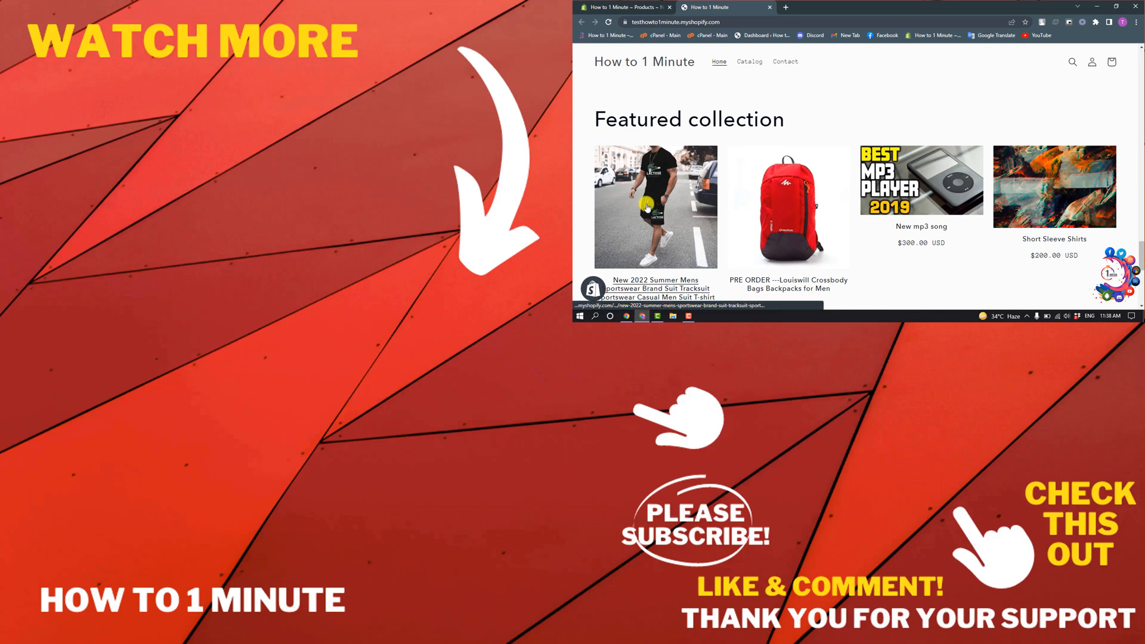
# - Scroll the storefront homepage to the Featured collection showing the tracksuit at From $13.50
pyautogui.scroll(-3)
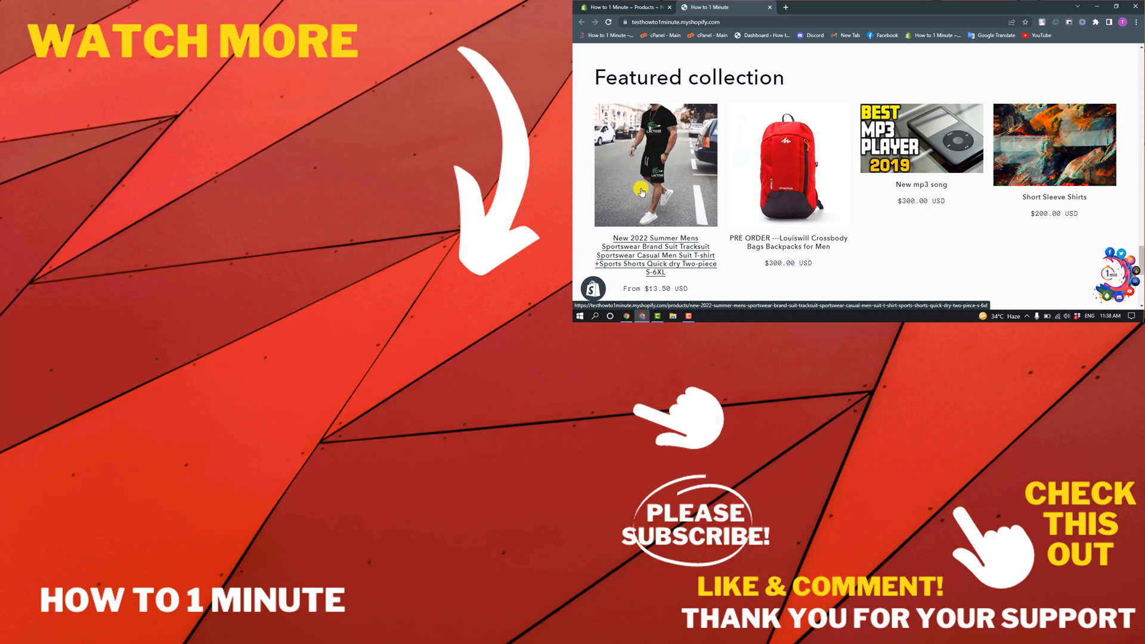
pyautogui.moveTo(640, 184)
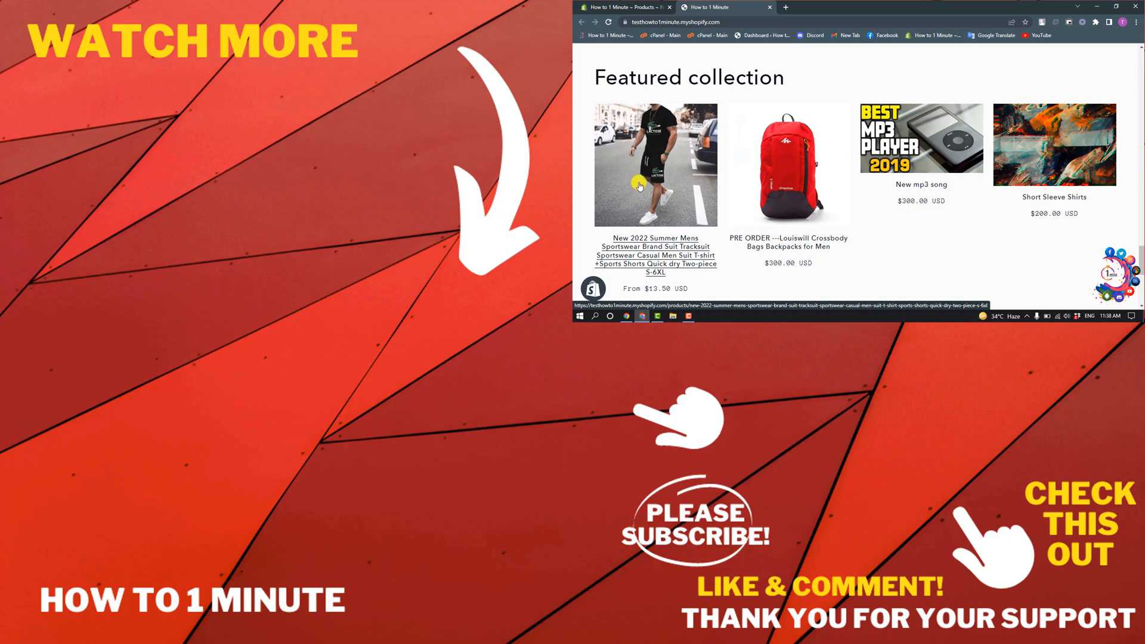